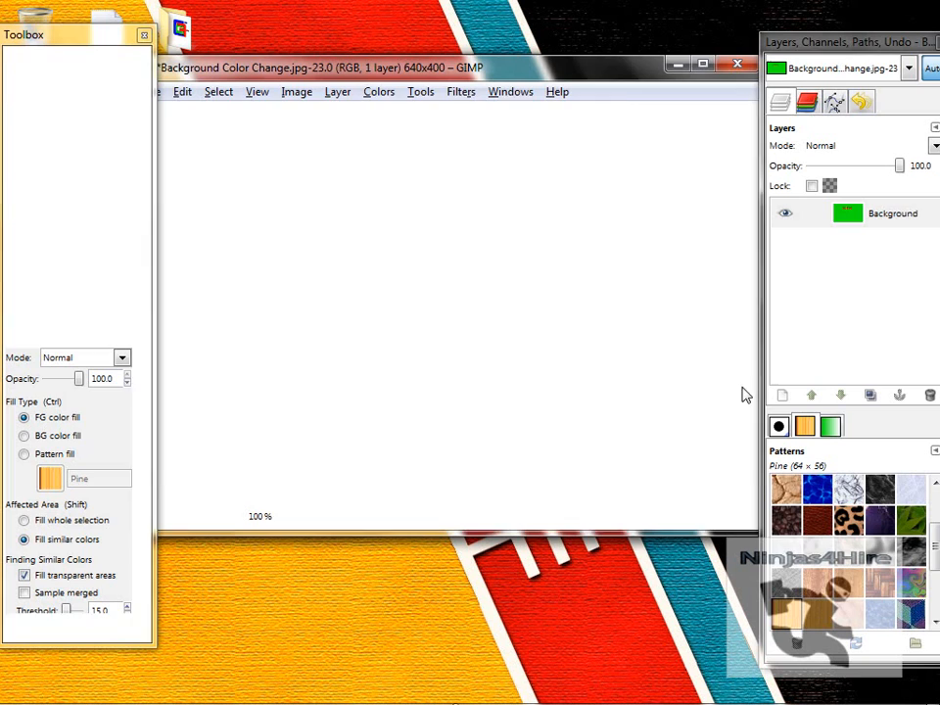
- Bring up Color to Alpha from the canvas menu and its colour picker for the colour to remove
left_click(337, 329)
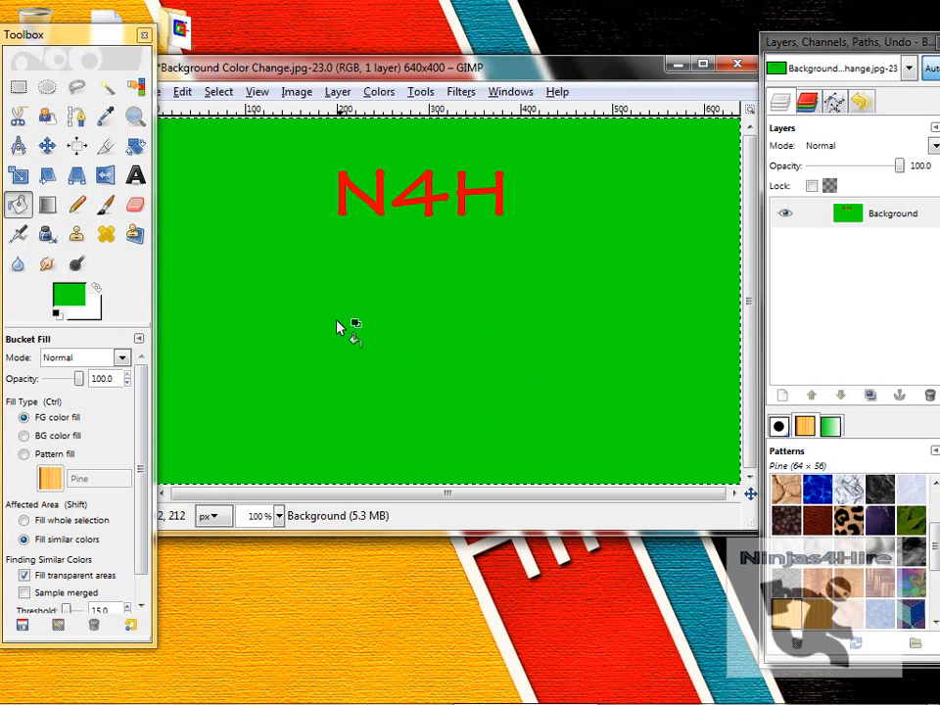
mouse_move(429, 333)
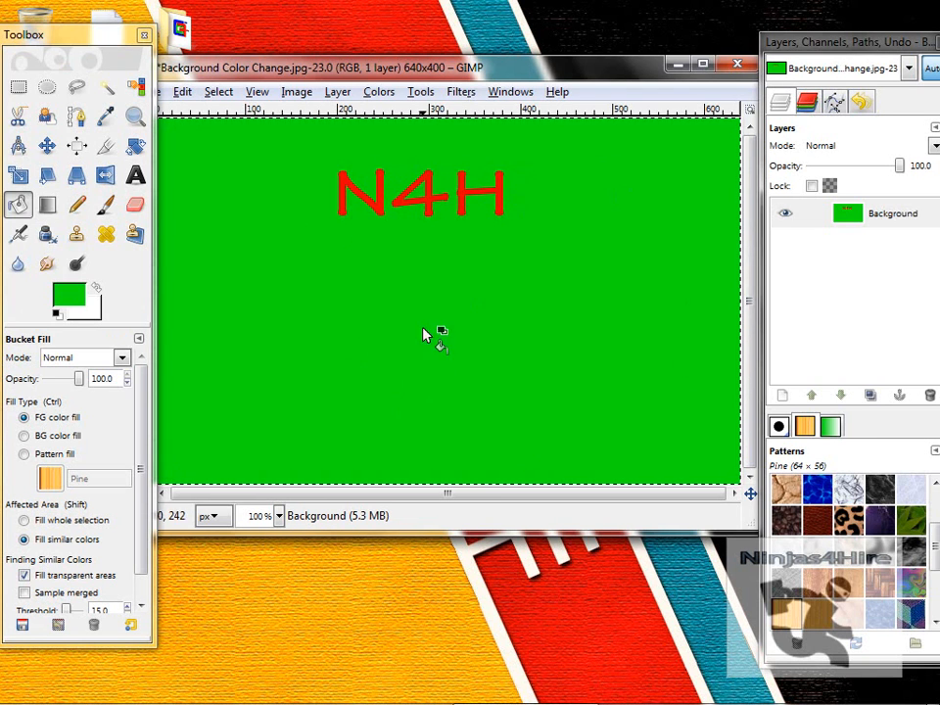
mouse_move(166, 141)
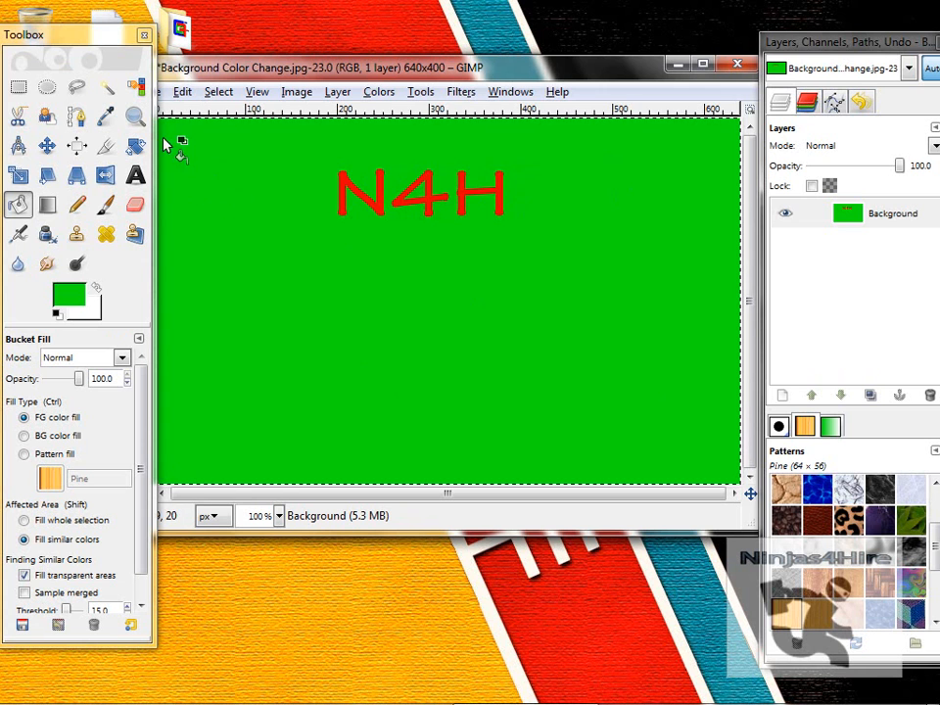
mouse_move(231, 224)
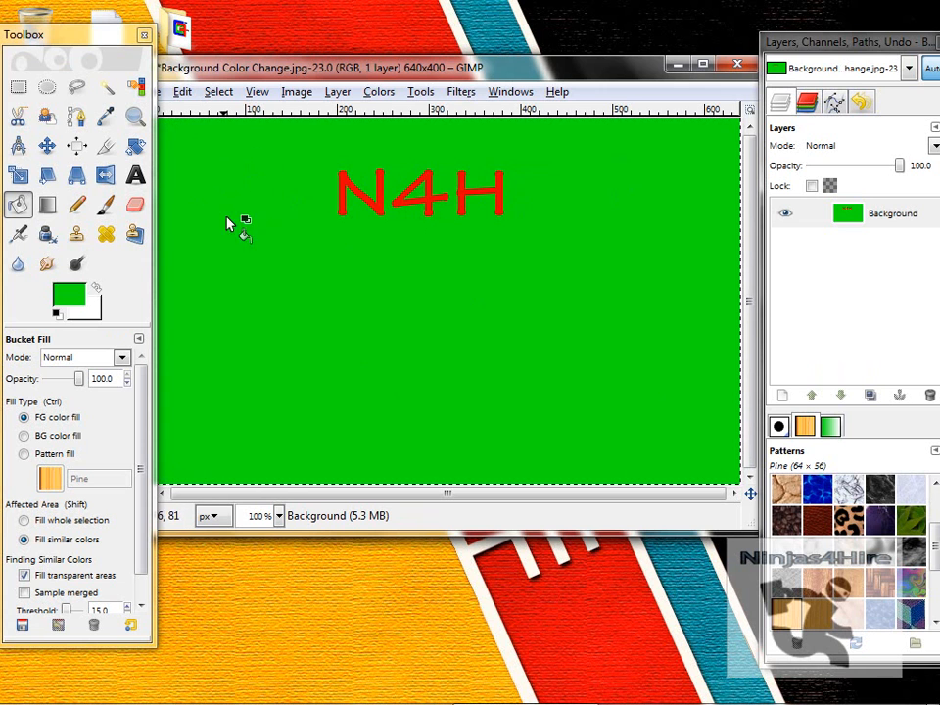
mouse_move(440, 356)
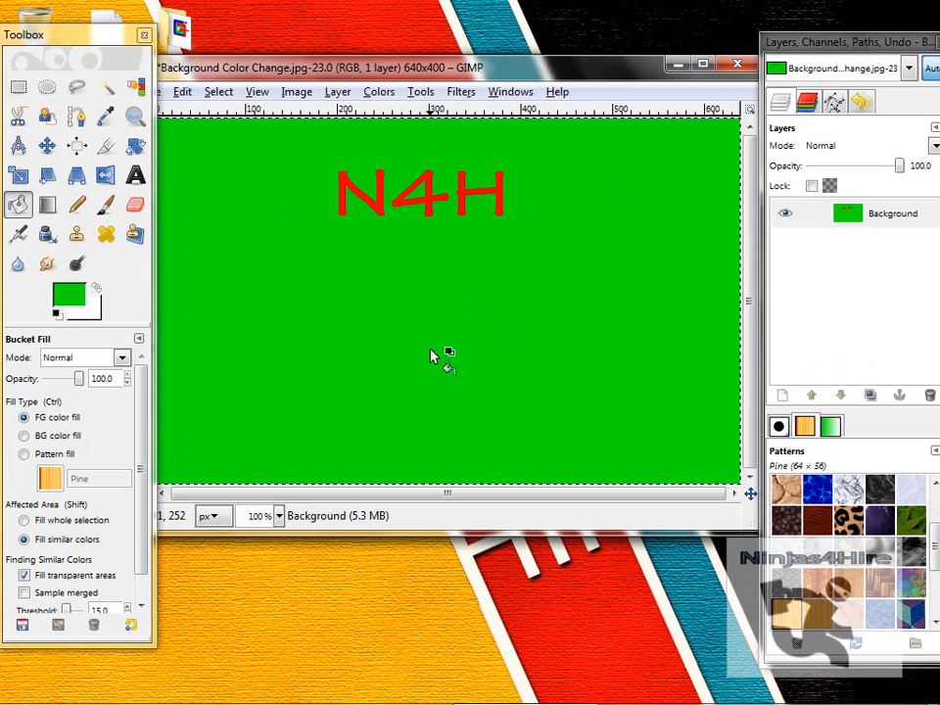
mouse_move(423, 355)
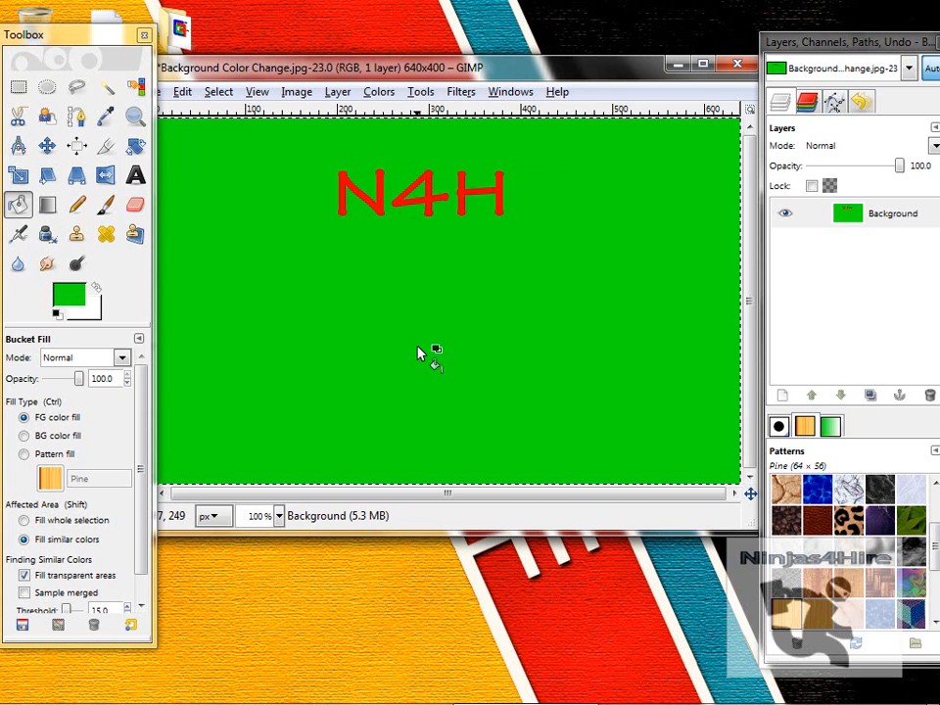
mouse_move(244, 180)
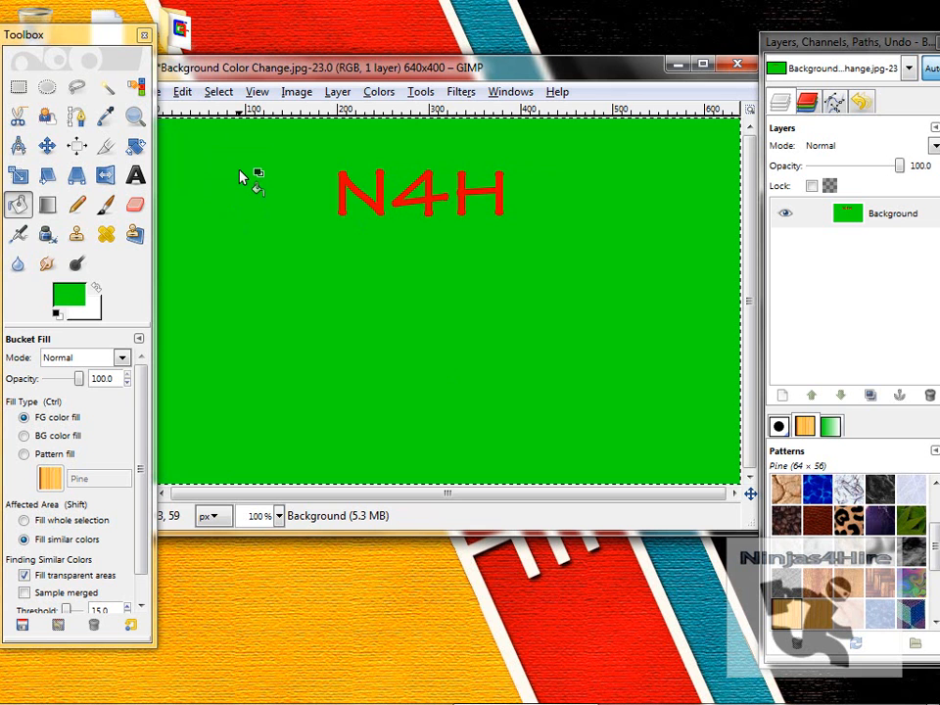
right_click(245, 181)
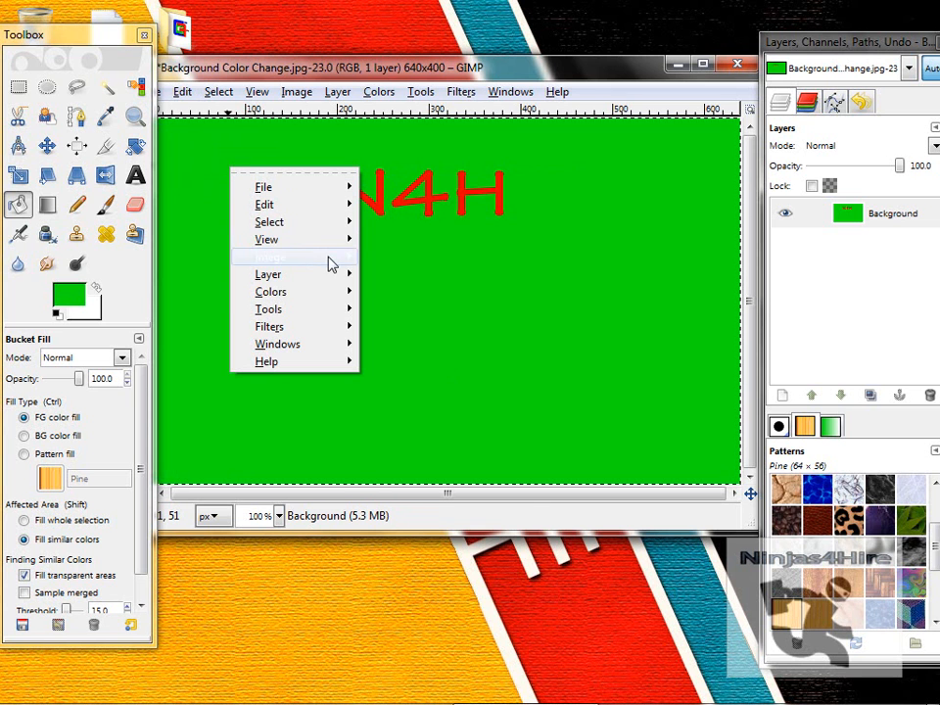
left_click(270, 290)
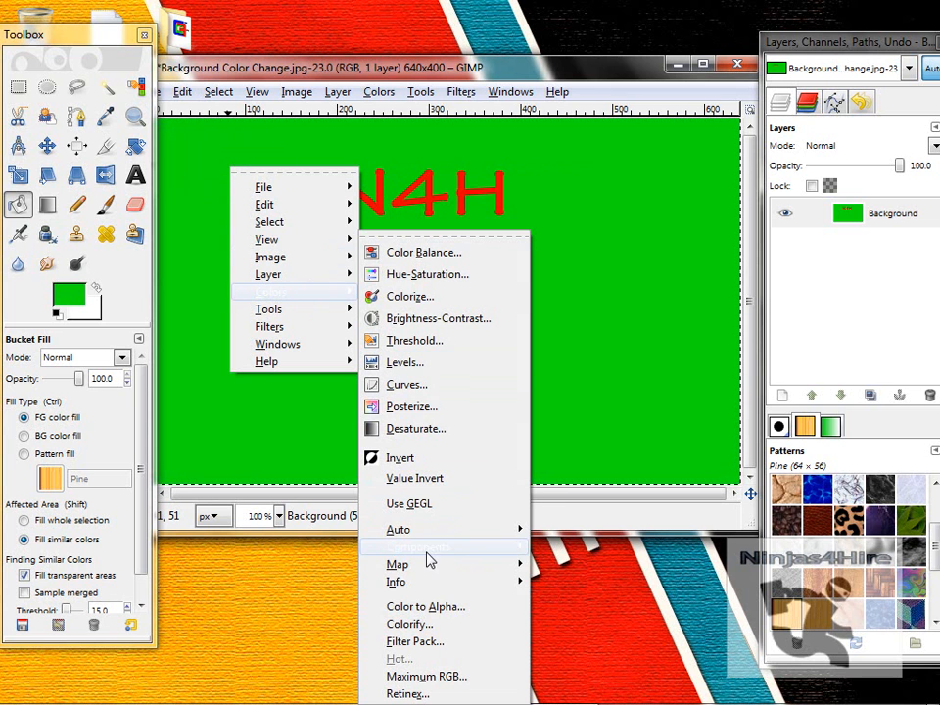
left_click(425, 607)
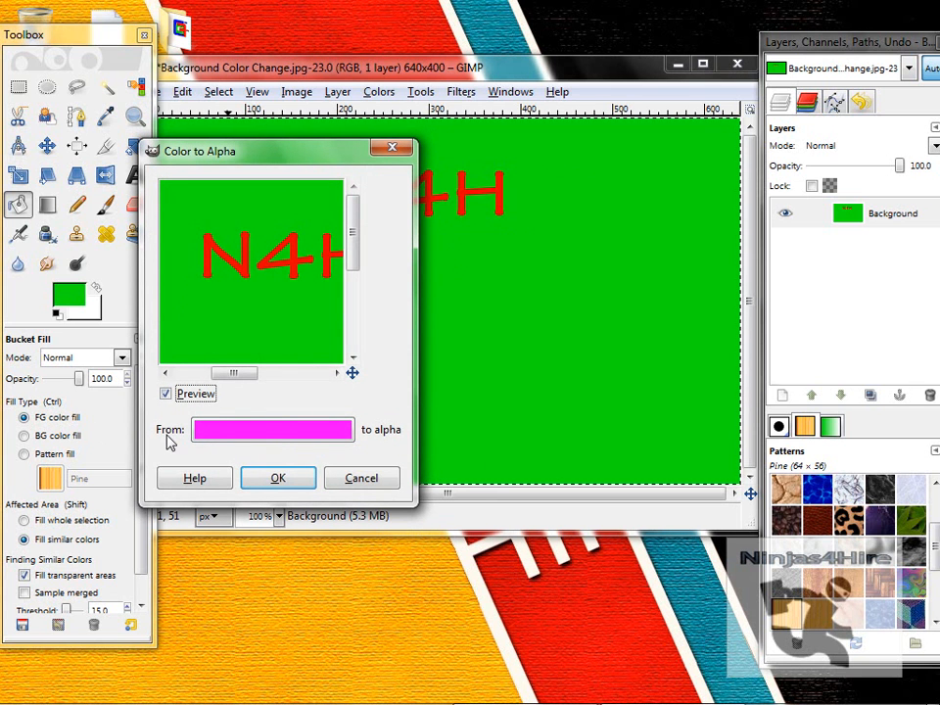
mouse_move(410, 437)
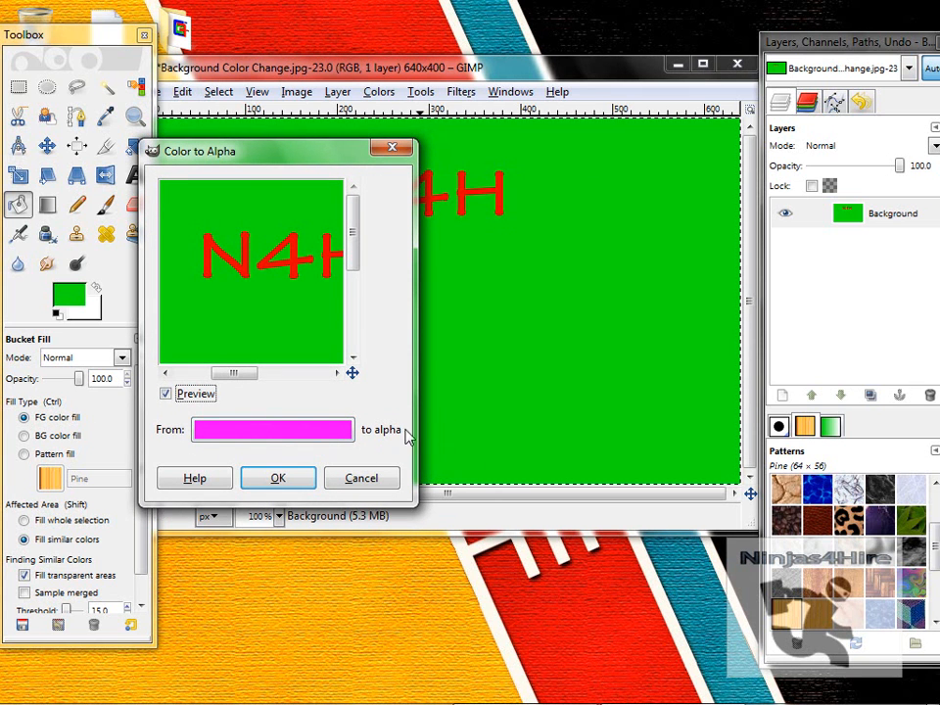
left_click(272, 429)
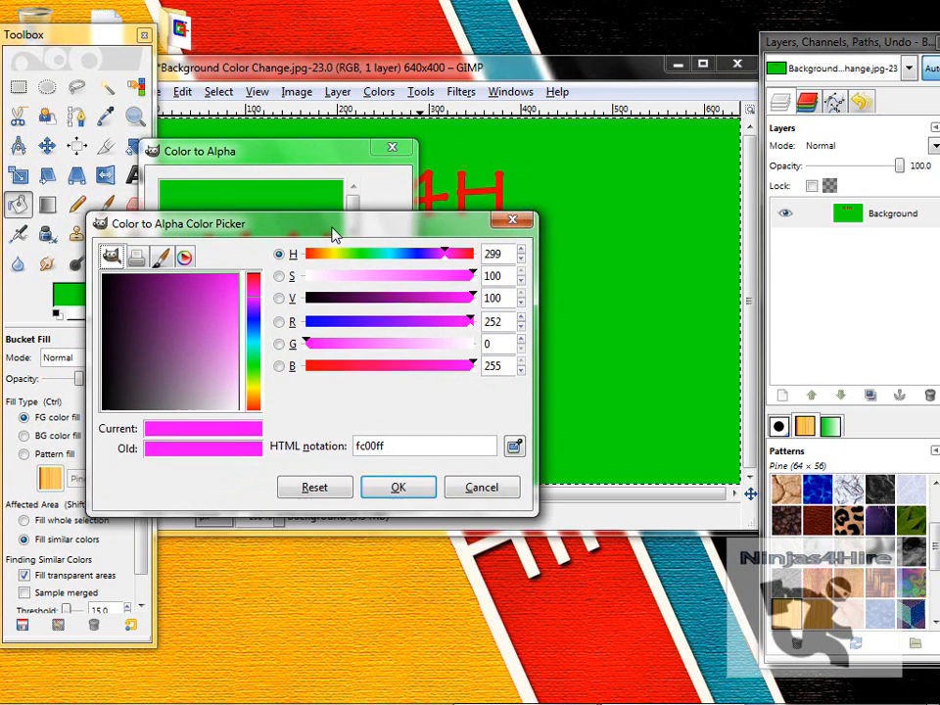
- Sample the lime green background with the eyedropper and confirm it as the colour to remove
left_click_drag(333, 223, 333, 294)
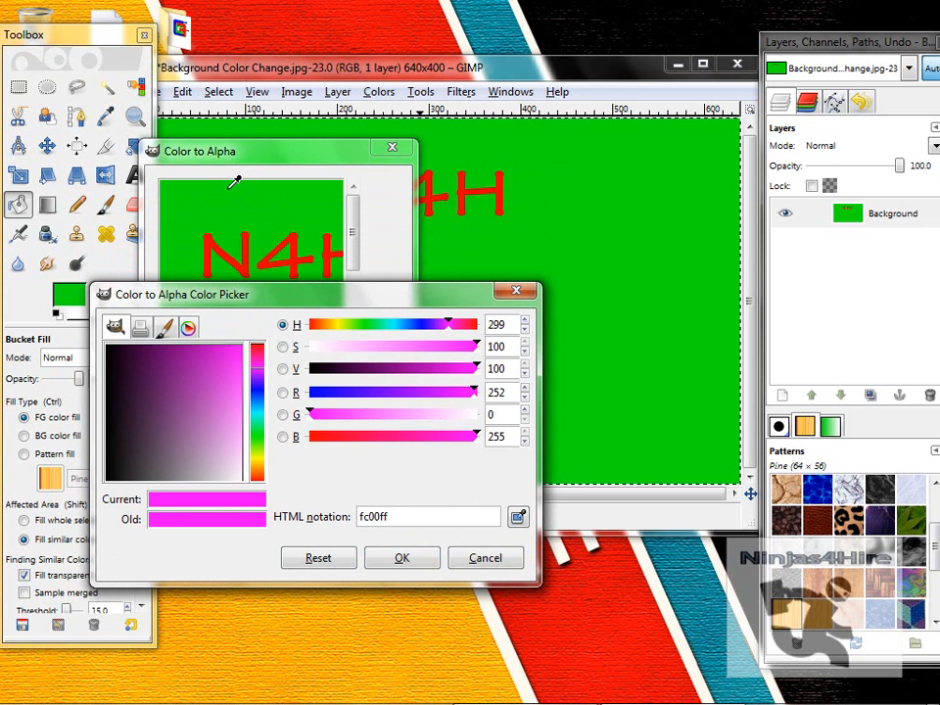
left_click(245, 226)
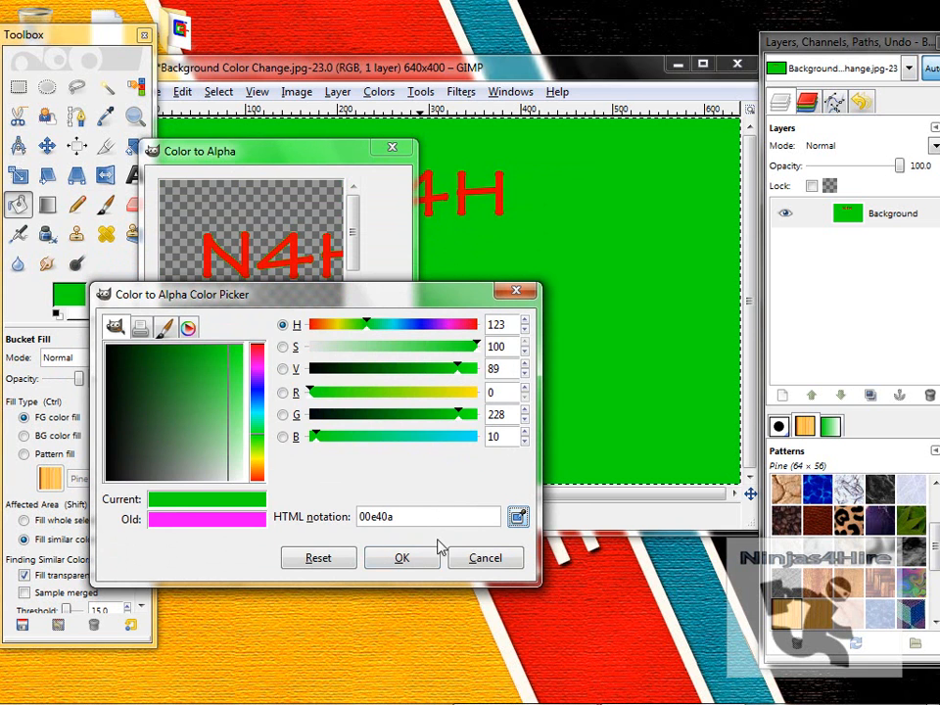
left_click(402, 556)
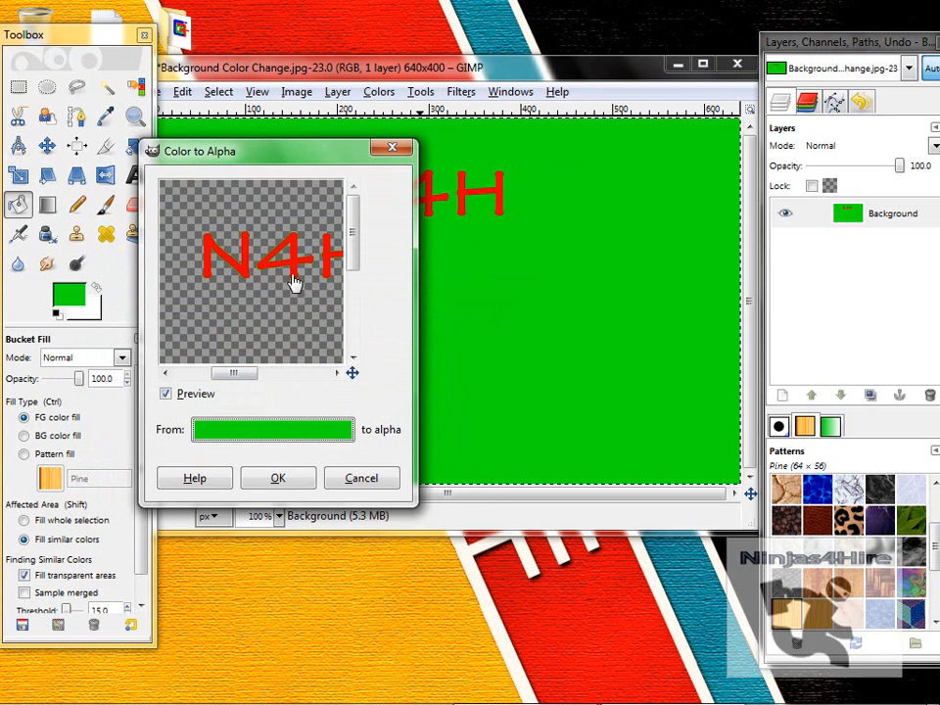
- Apply Color to Alpha so only the red N4H remains, then begin a new layer
left_click(278, 478)
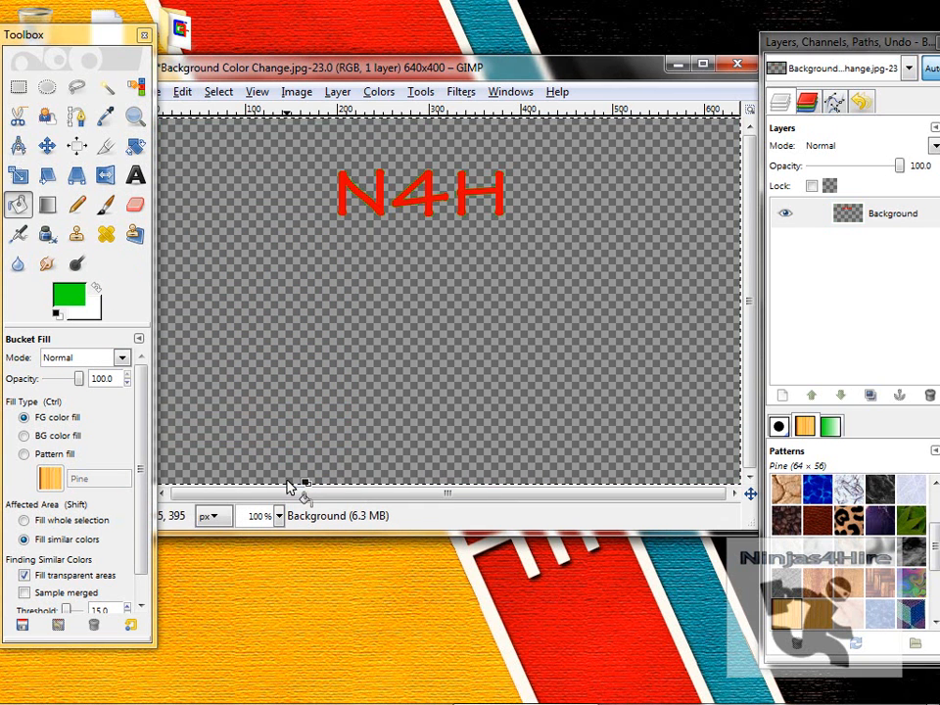
mouse_move(821, 284)
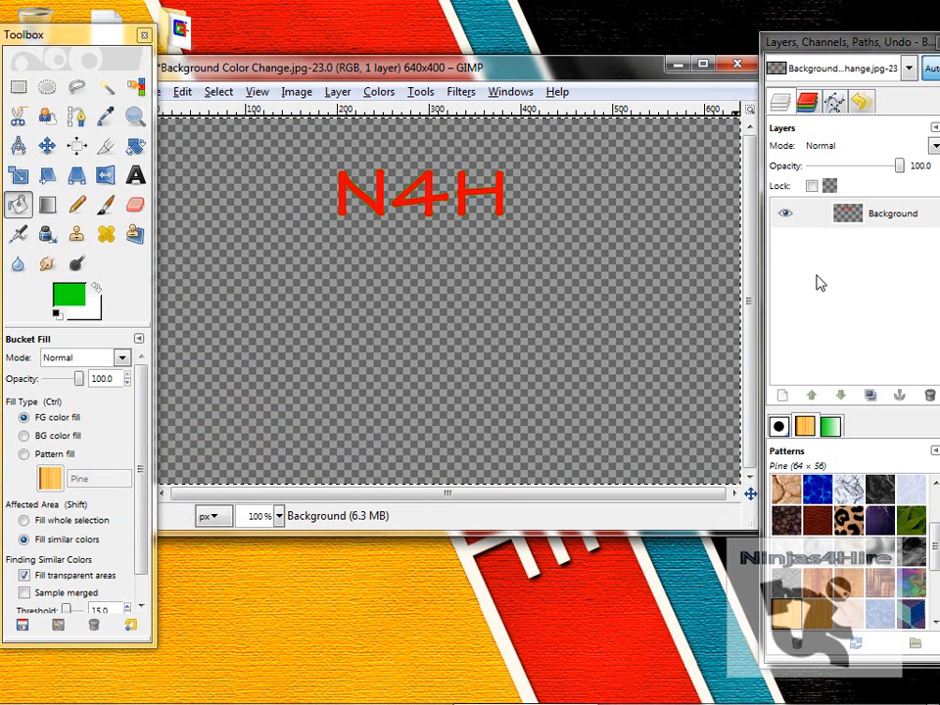
left_click(783, 395)
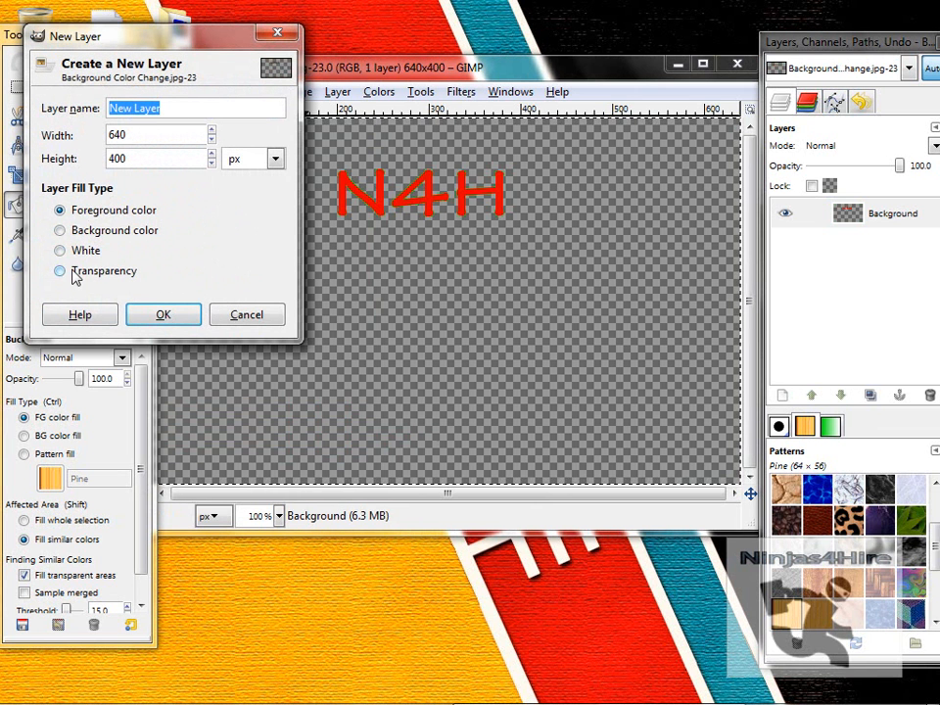
- Create the white layer and lower it beneath the transparent N4H layer
left_click(163, 313)
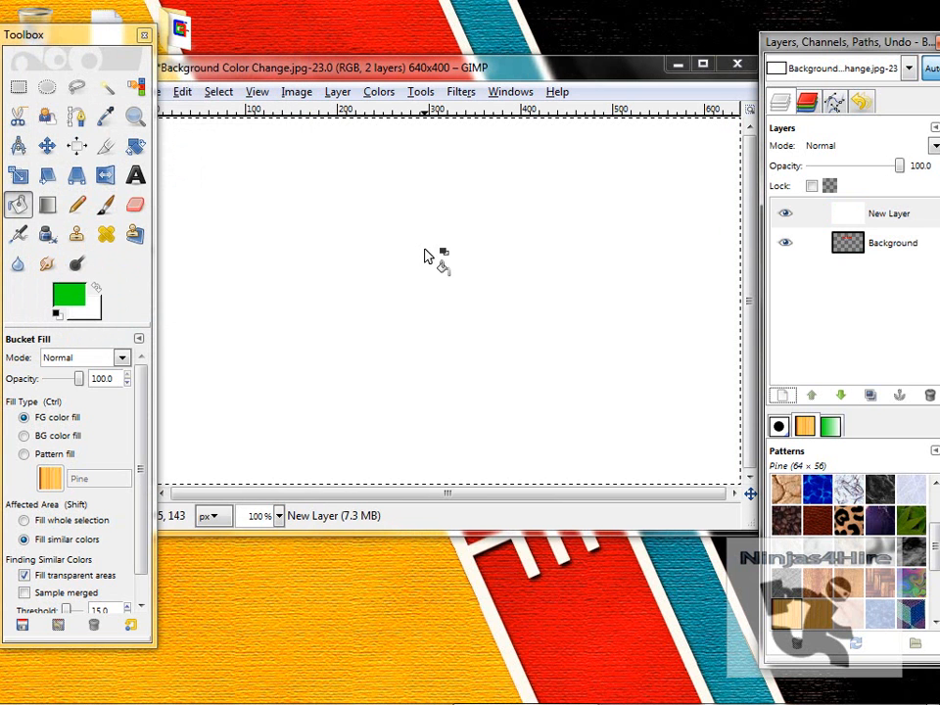
left_click(841, 395)
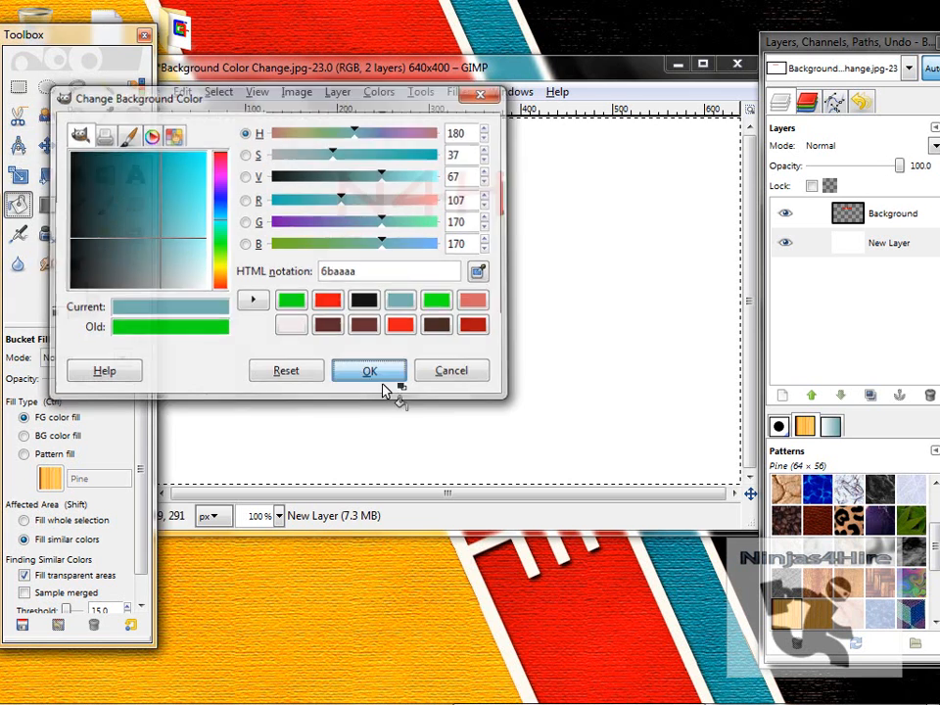
- Confirm teal blue 6baaaa and bucket-fill the lower layer with it
left_click(368, 370)
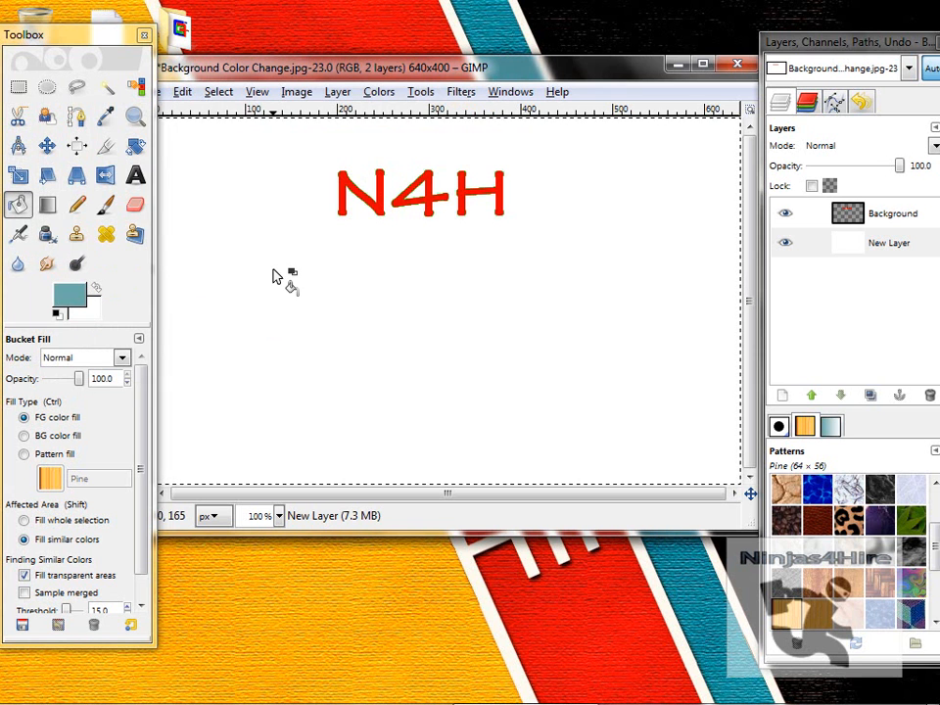
left_click(427, 215)
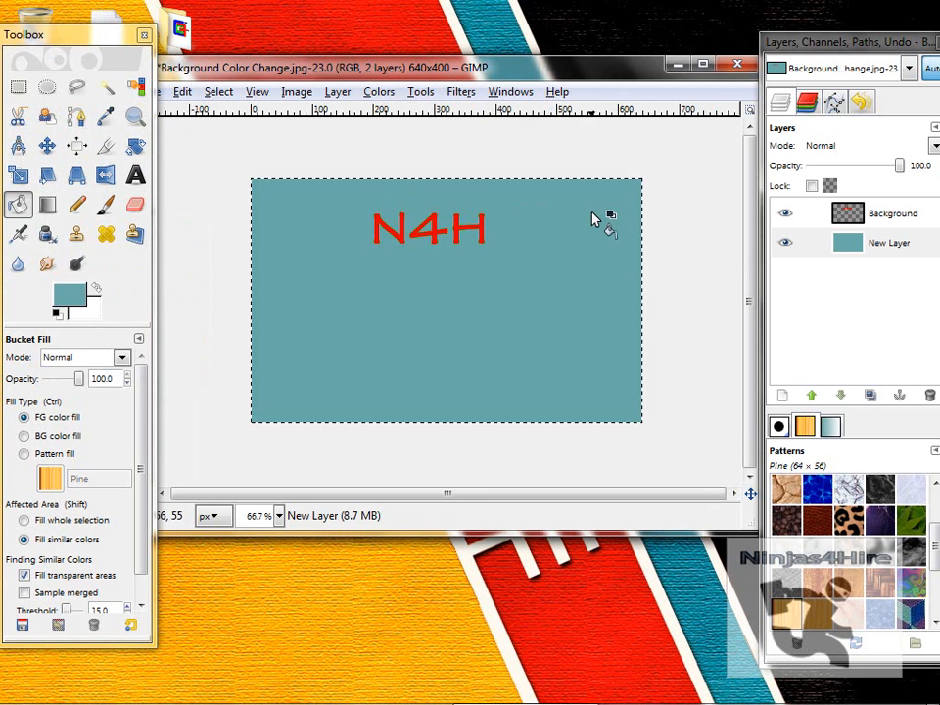
mouse_move(647, 219)
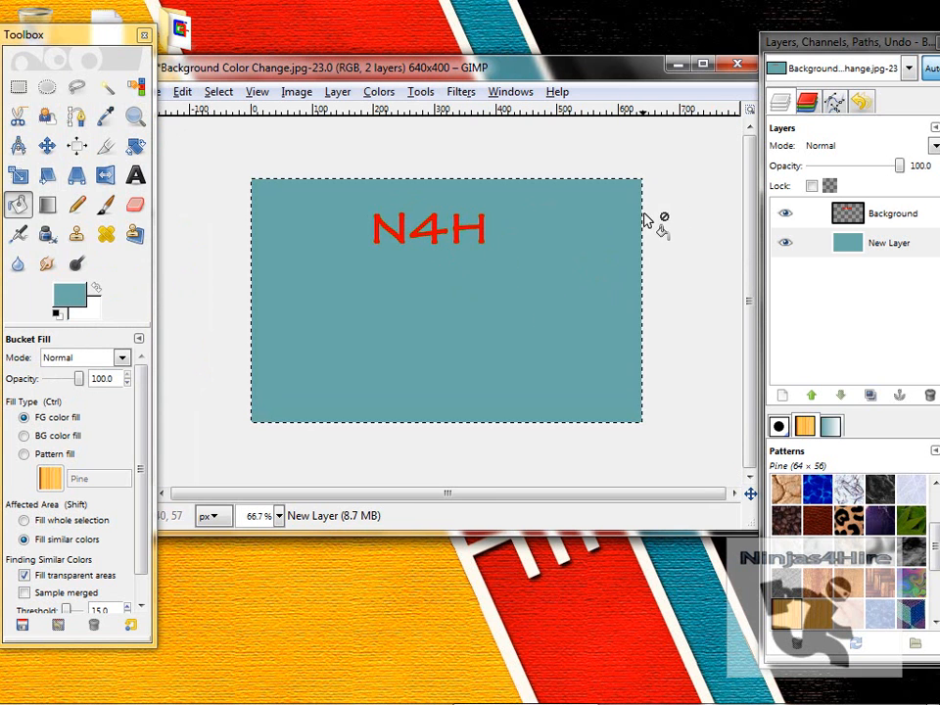
mouse_move(675, 239)
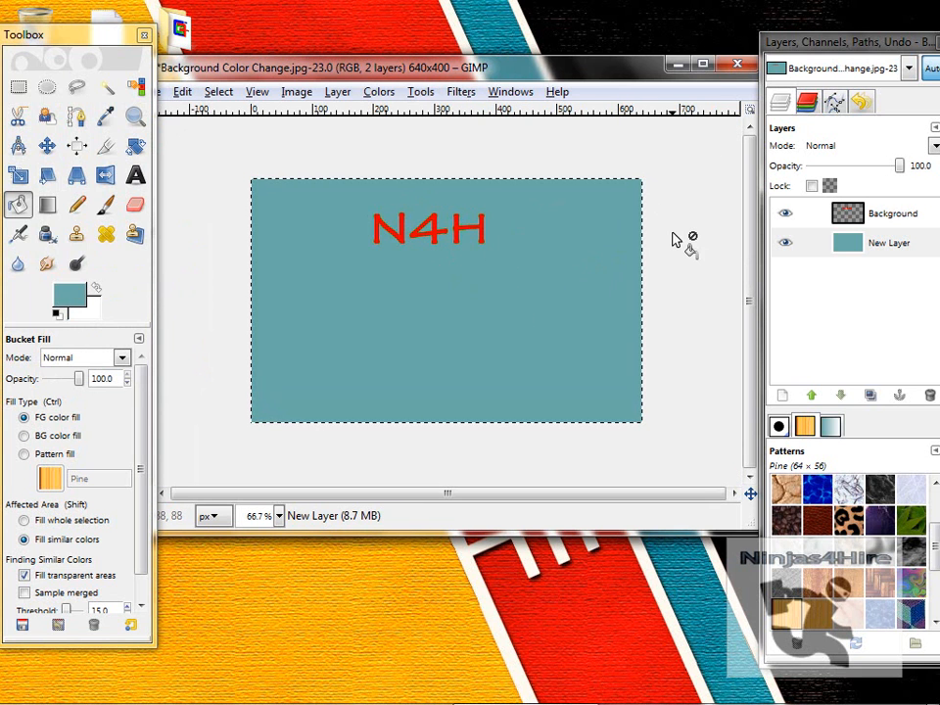